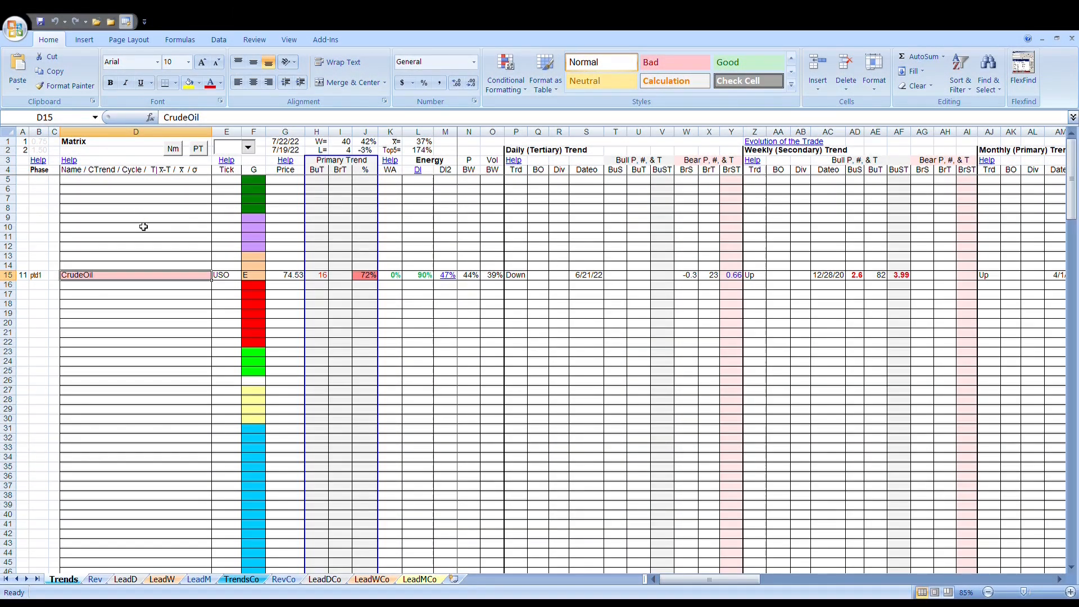
mouse_move(175, 208)
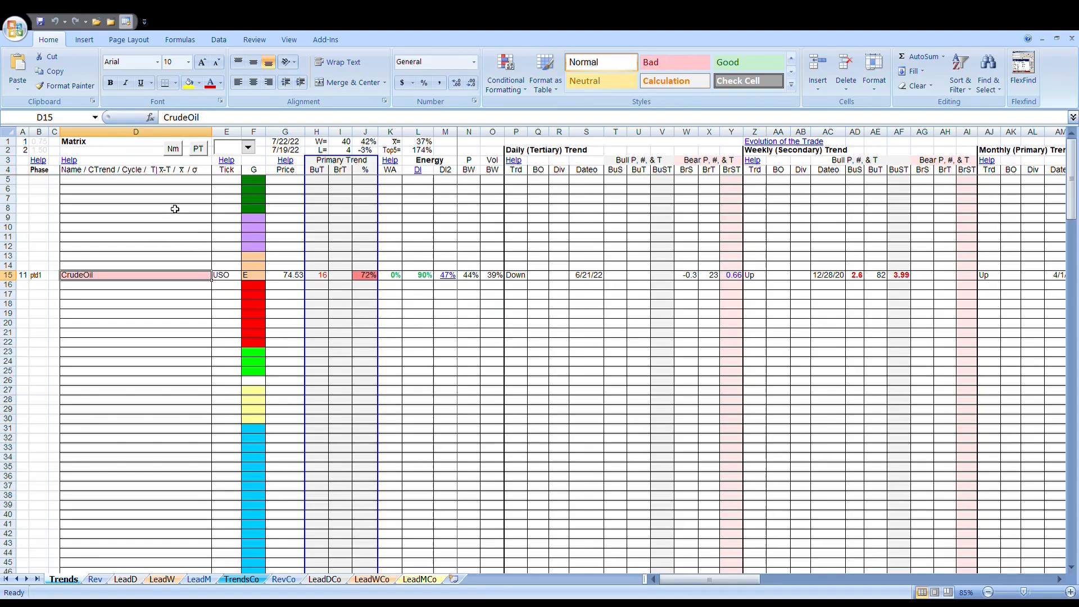
mouse_move(333, 332)
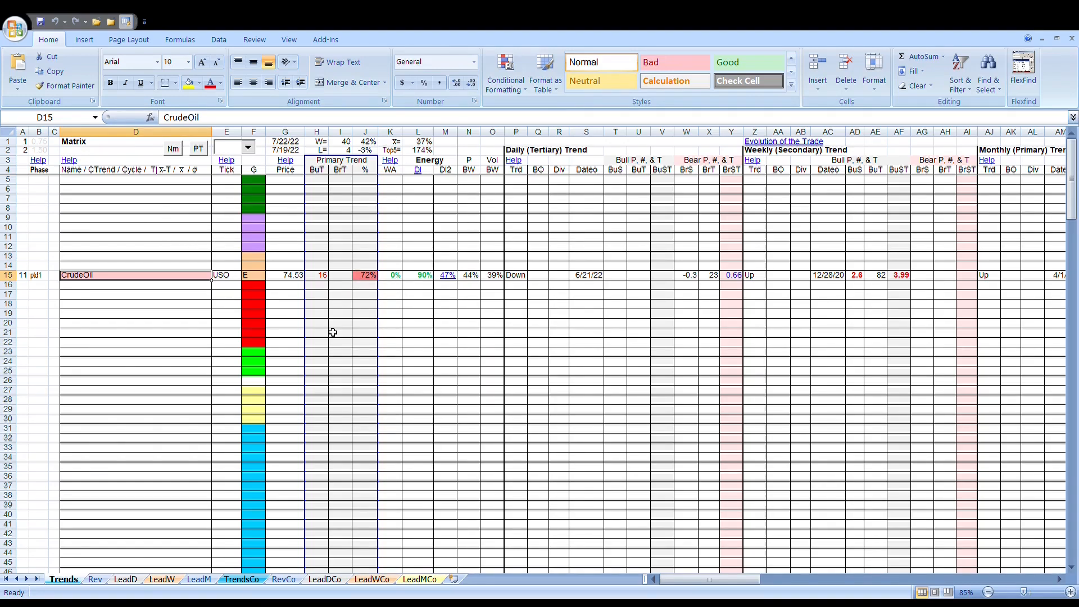
mouse_move(326, 289)
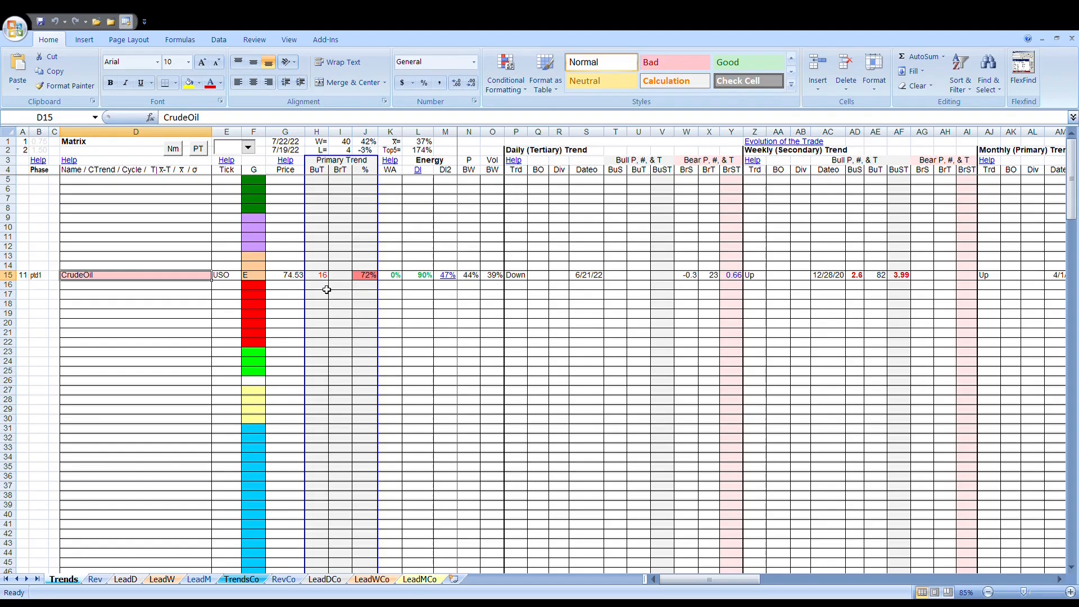
mouse_move(743, 489)
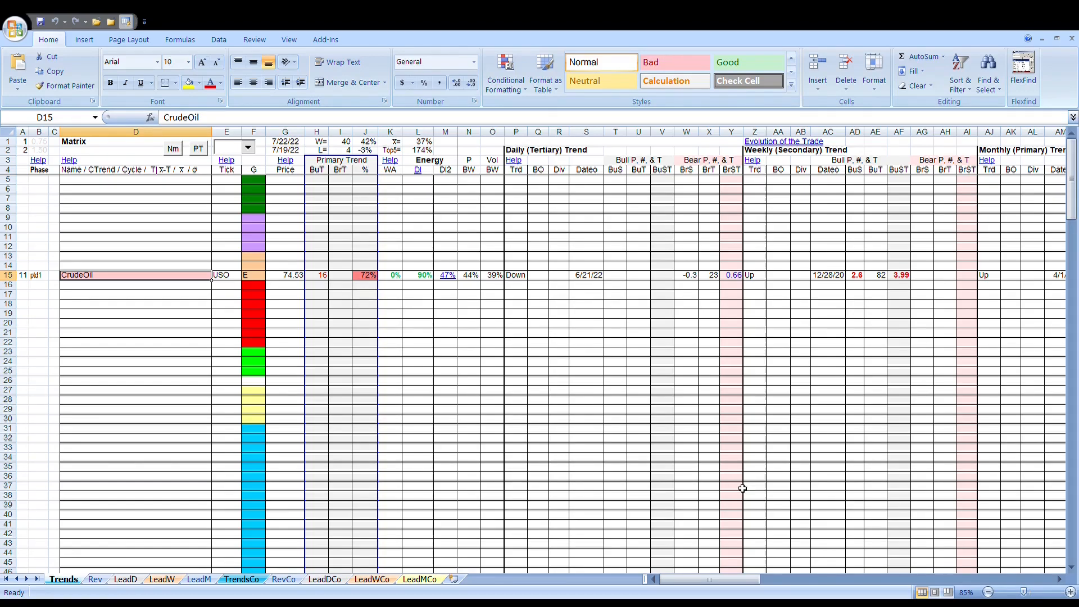
Step: Scroll right to view CrudeOil's Weekly (Secondary) and Monthly (Primary) Trend columns
left_click_drag(702, 579, 767, 580)
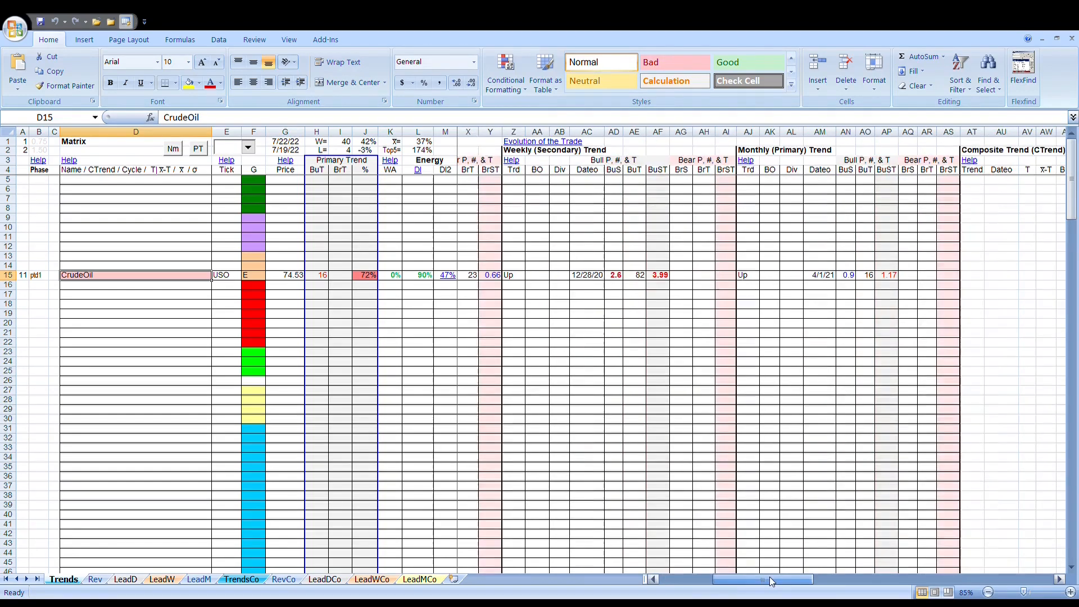
scroll("right", 3)
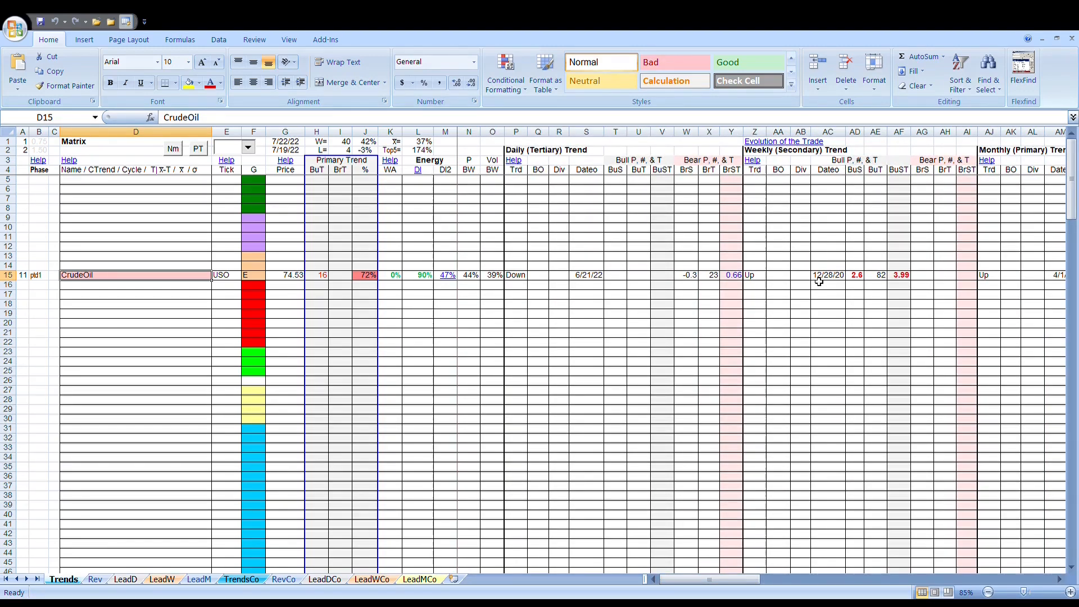
mouse_move(895, 276)
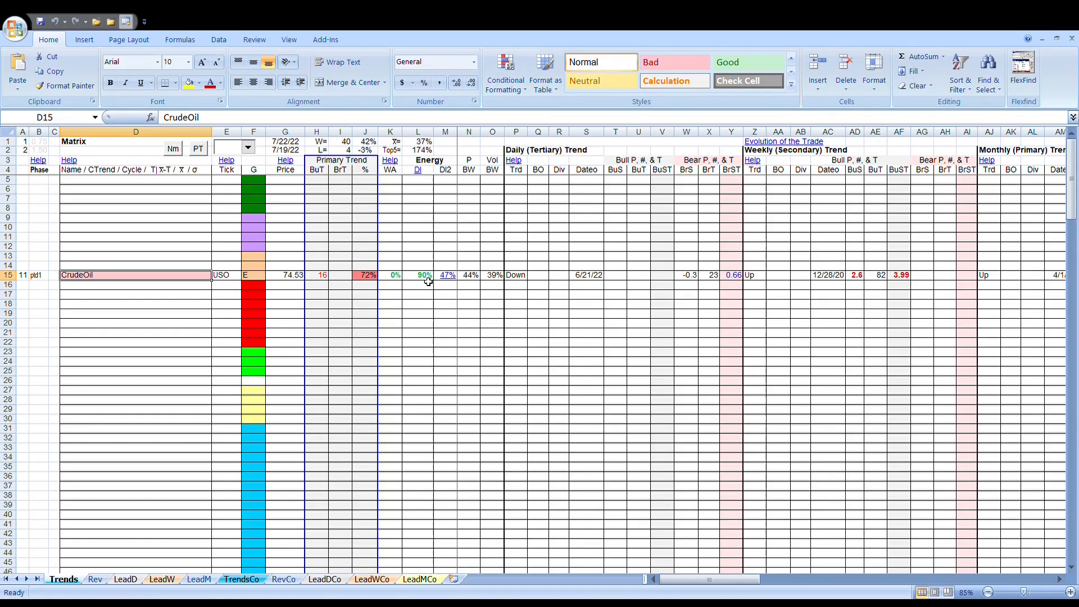
mouse_move(771, 445)
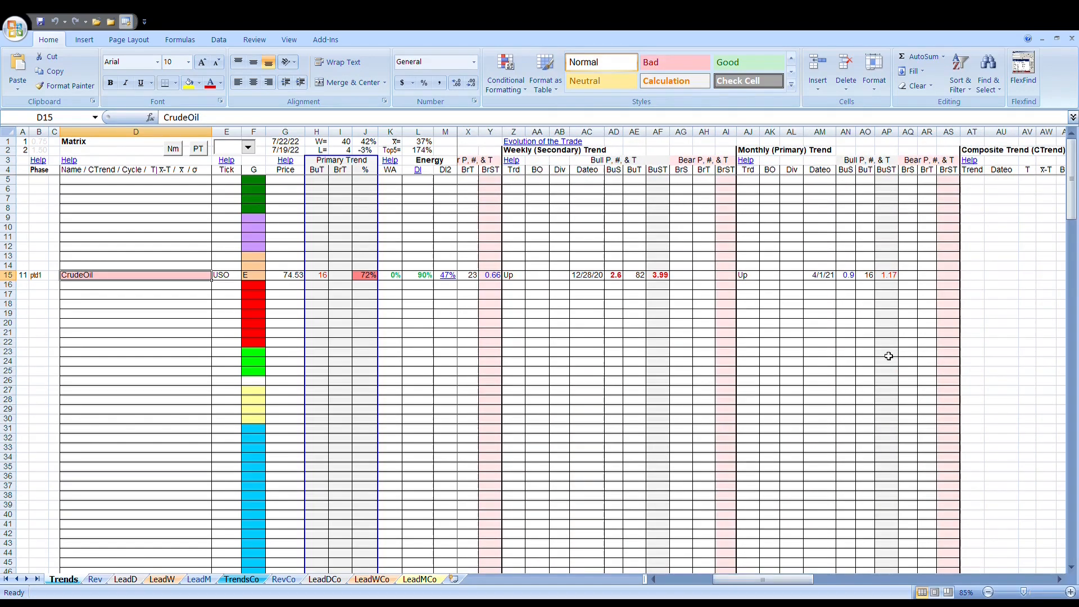
mouse_move(914, 254)
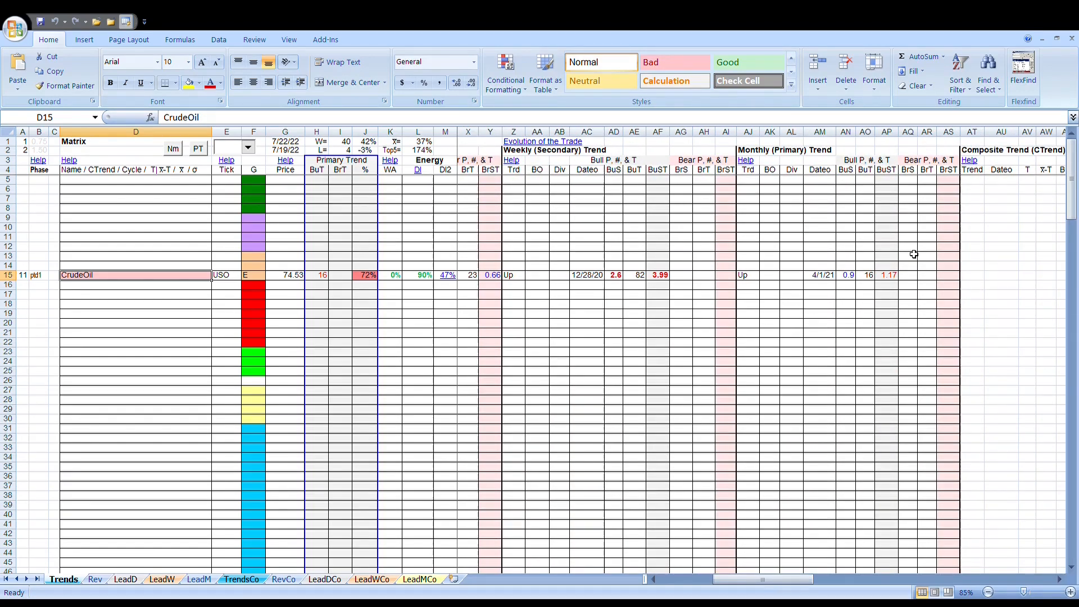
mouse_move(884, 233)
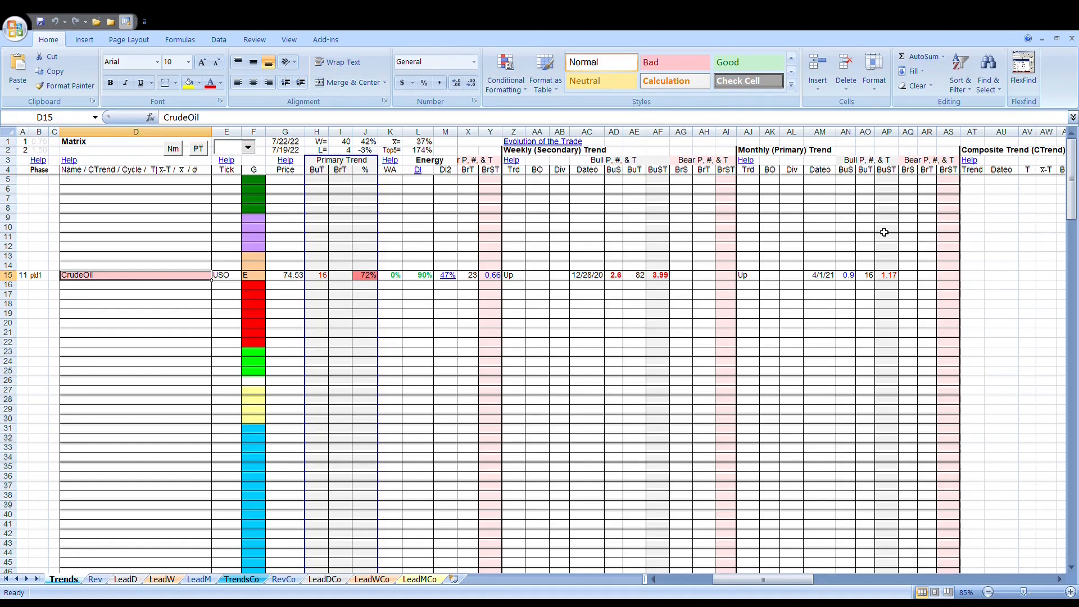